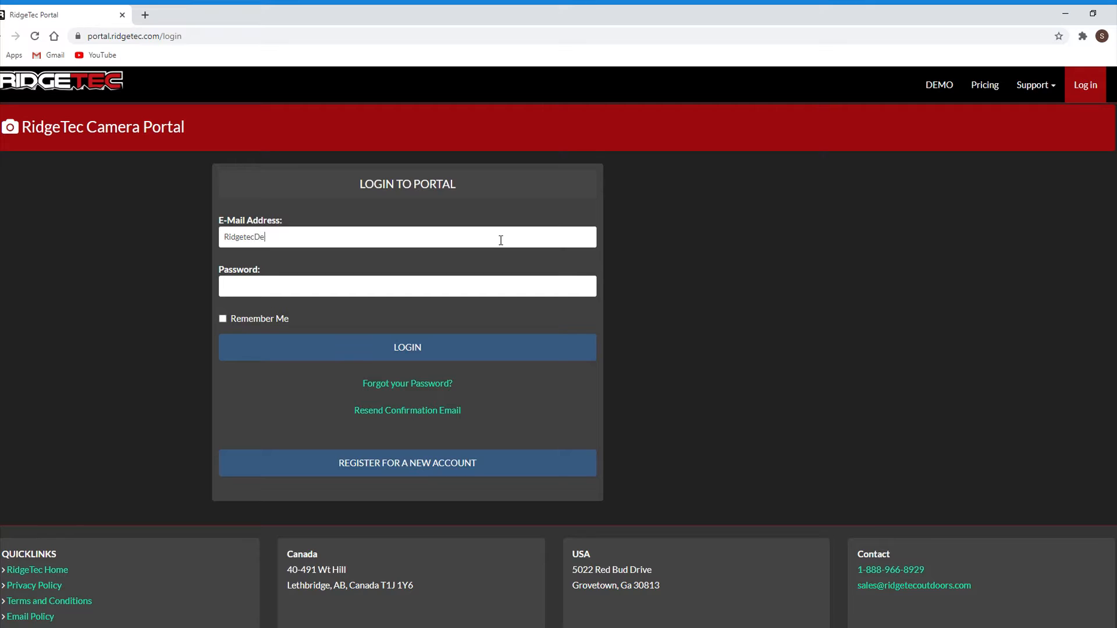
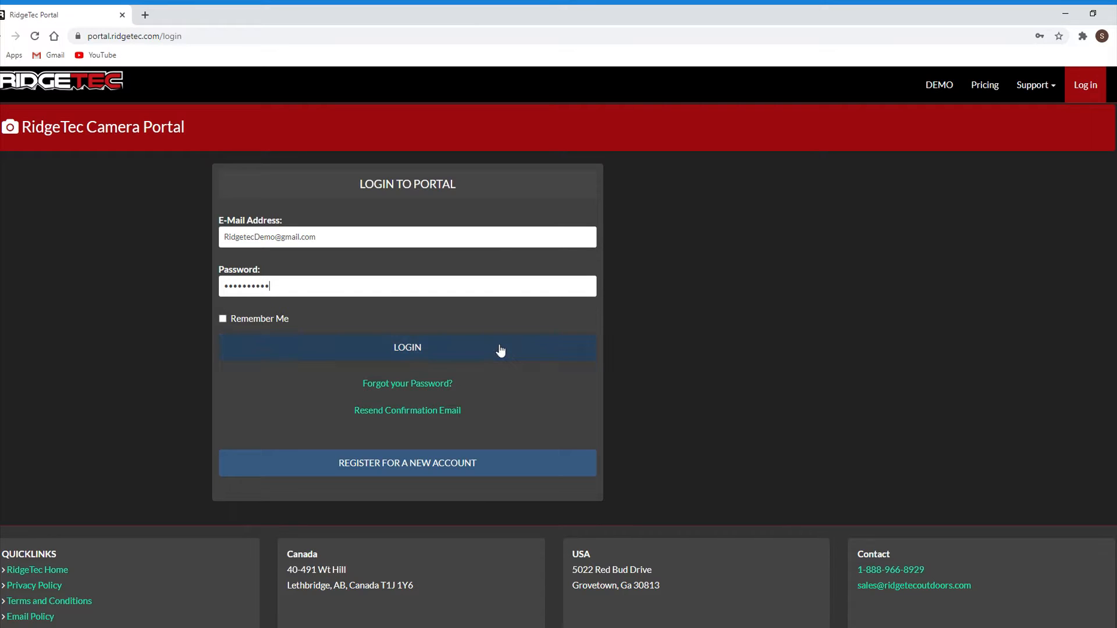
left_click(407, 348)
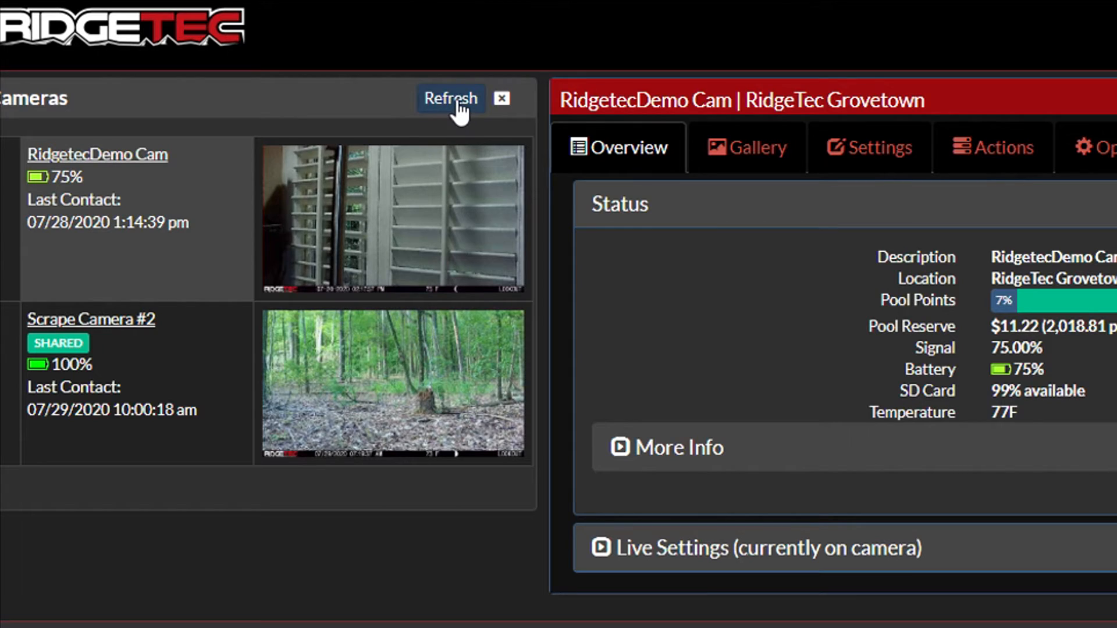
Refresh My Cameras and close the camera list panel, leaving the demo camera overview.
left_click(449, 98)
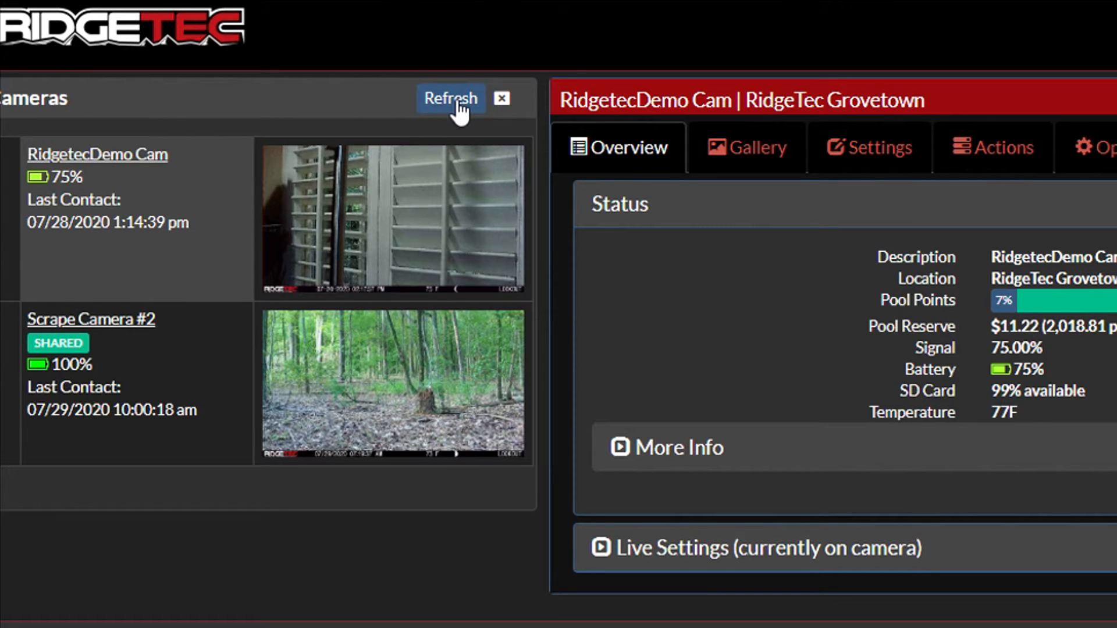
mouse_move(501, 97)
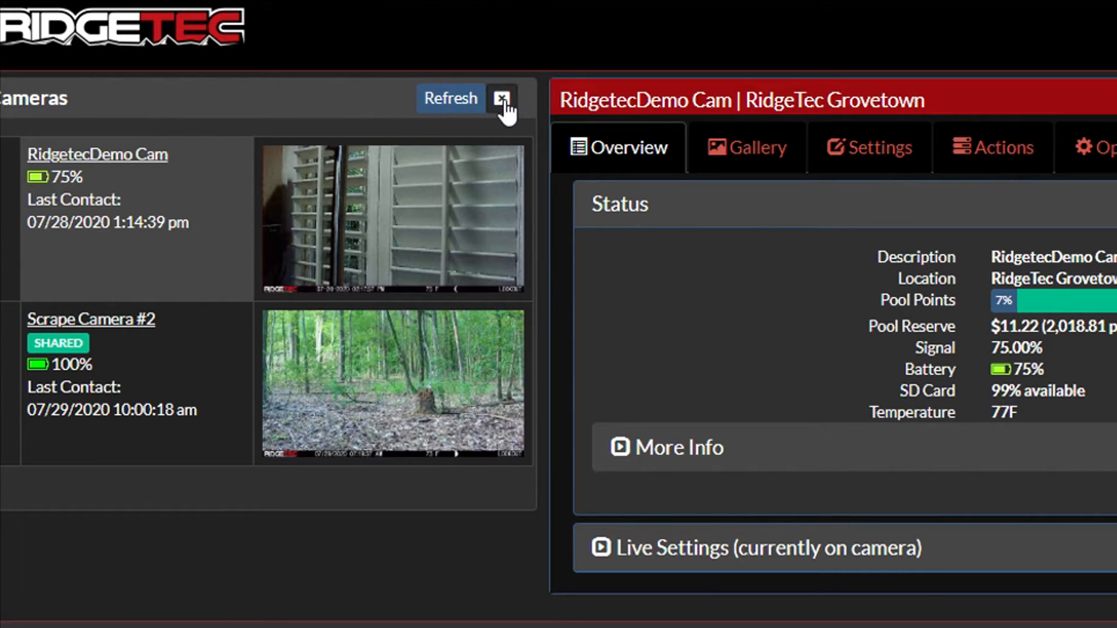
left_click(500, 97)
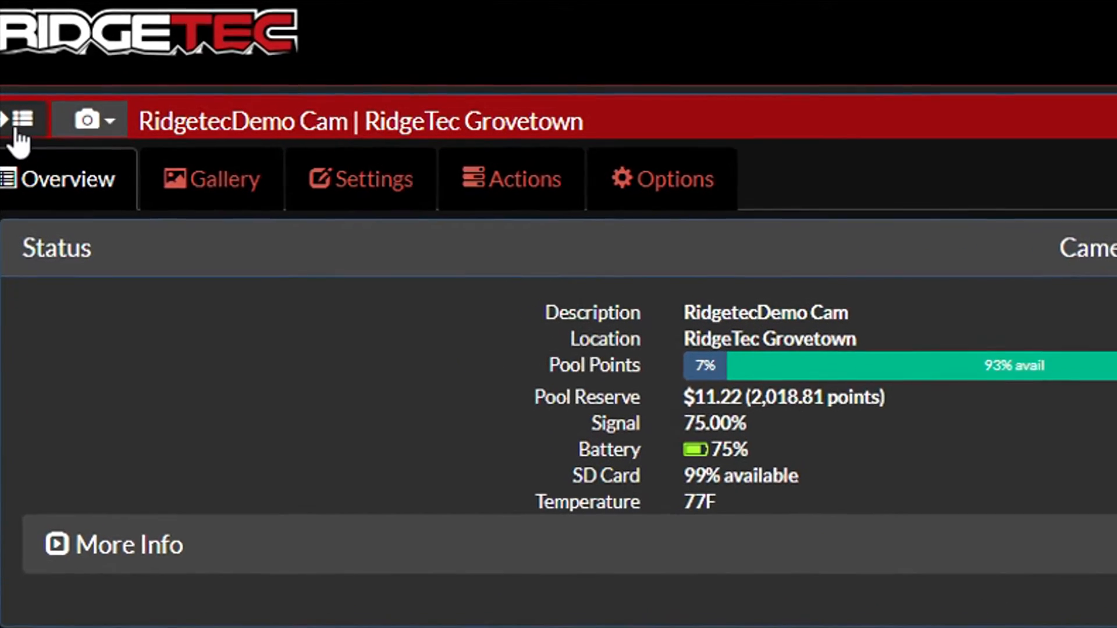
left_click(23, 119)
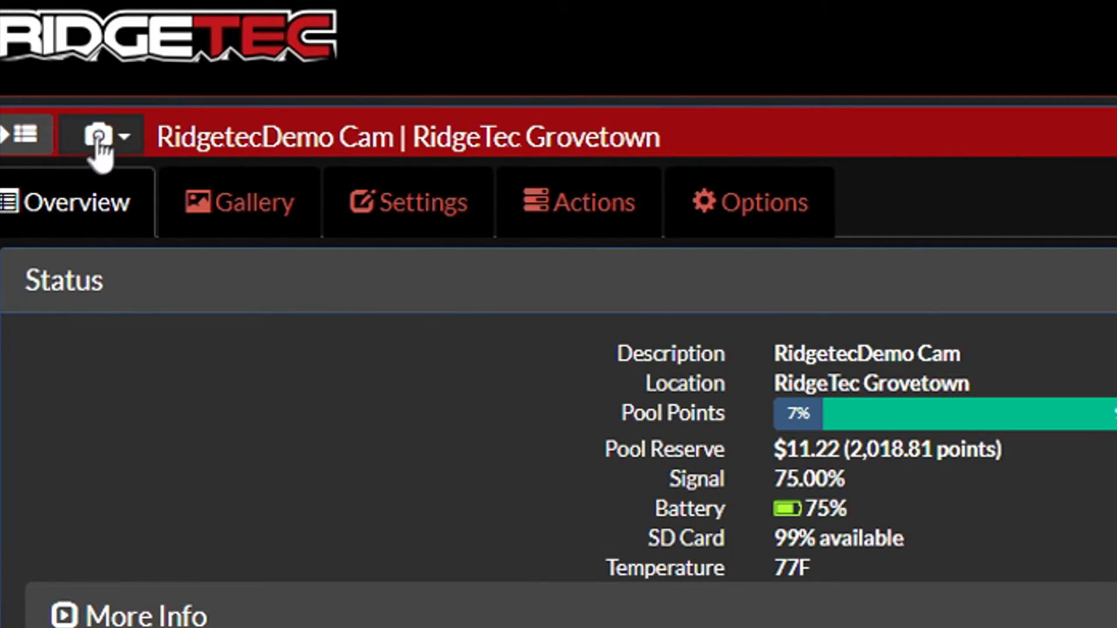
left_click(100, 135)
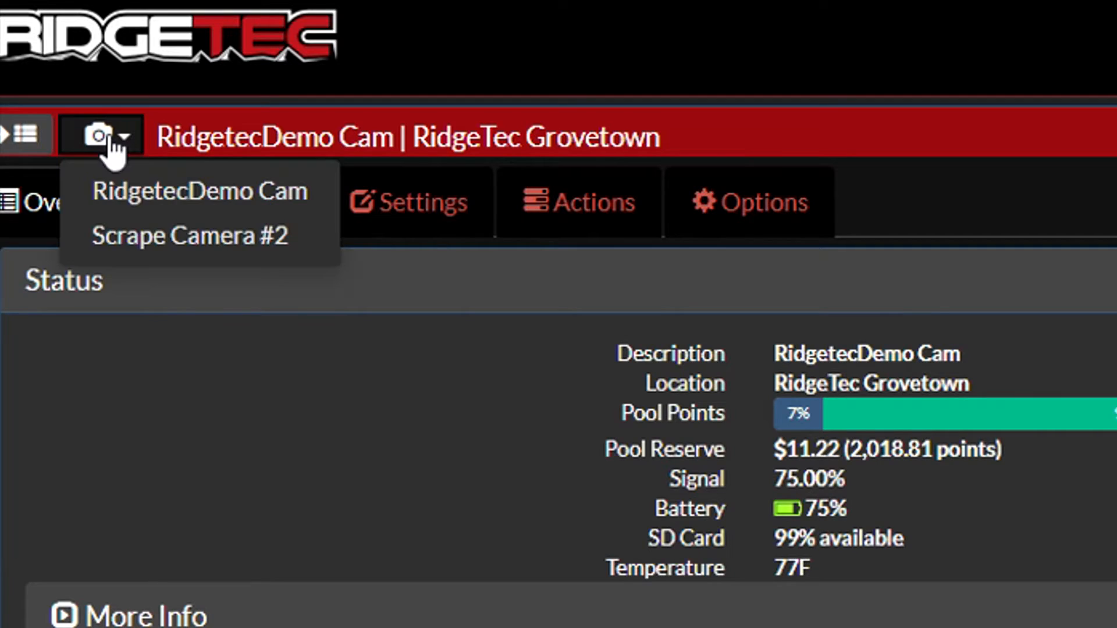
mouse_move(198, 191)
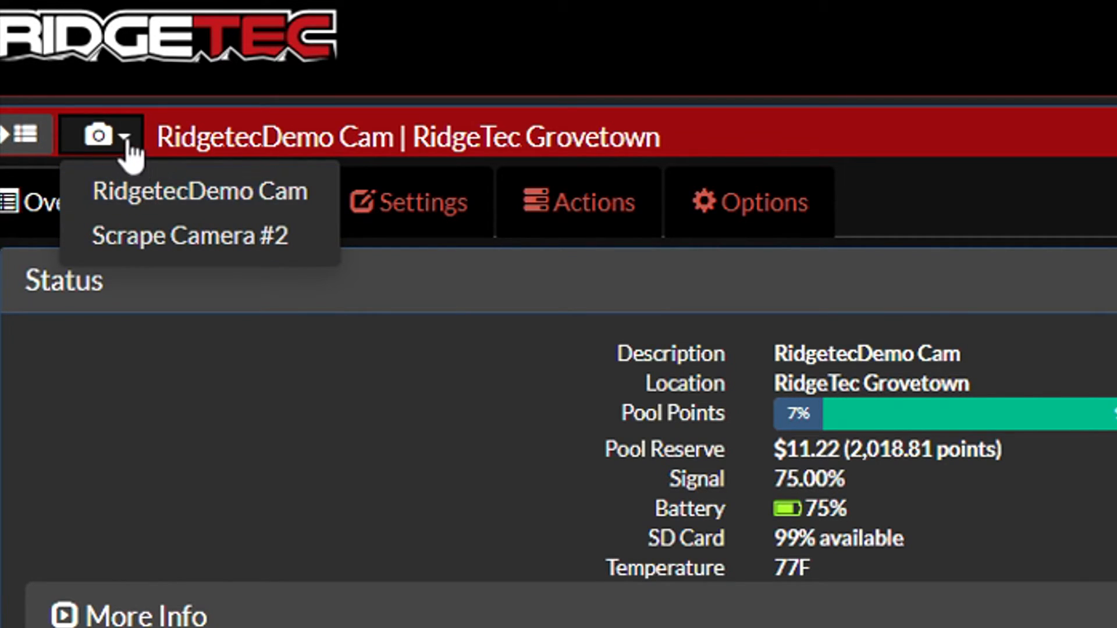
left_click(97, 135)
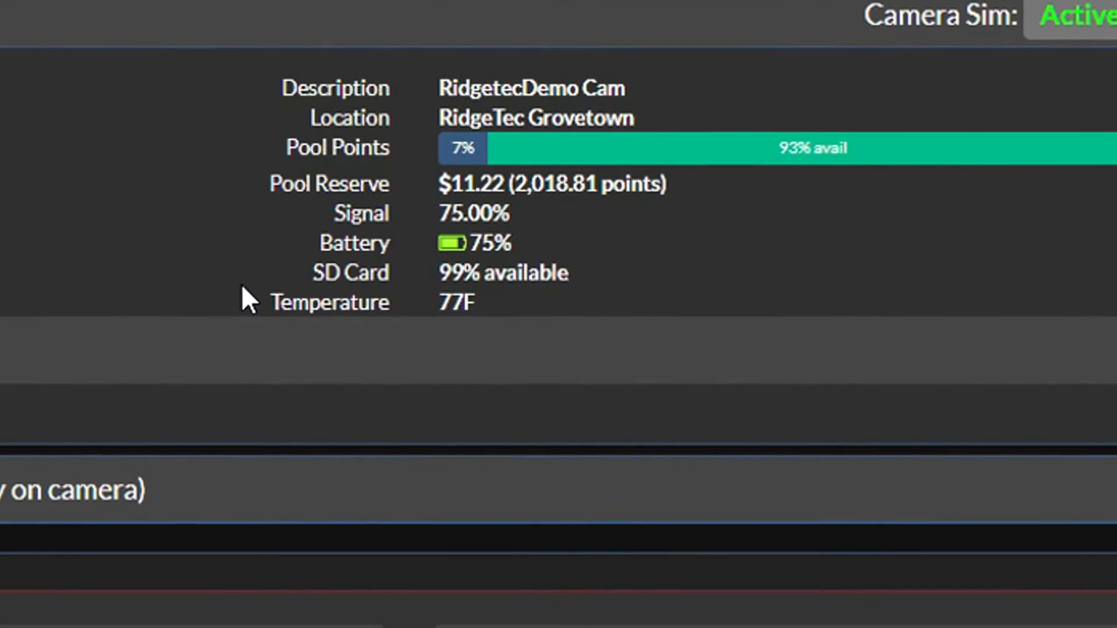
Scroll through More Info to view module ID, SIM, model, firmware and carrier.
scroll("down", 3)
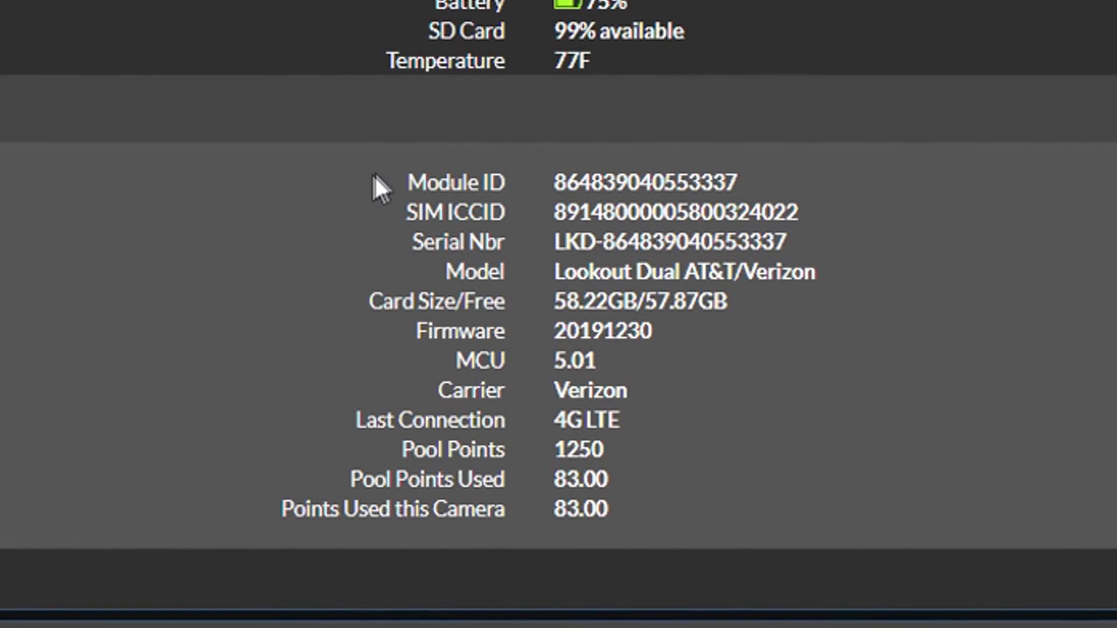
scroll("down", 3)
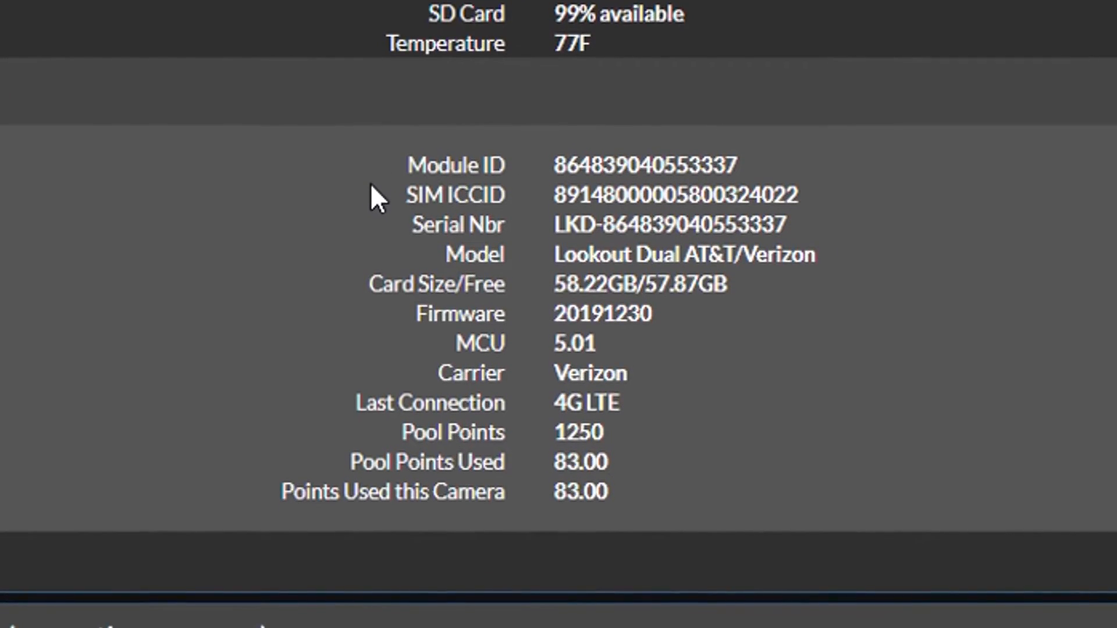
scroll("down", 3)
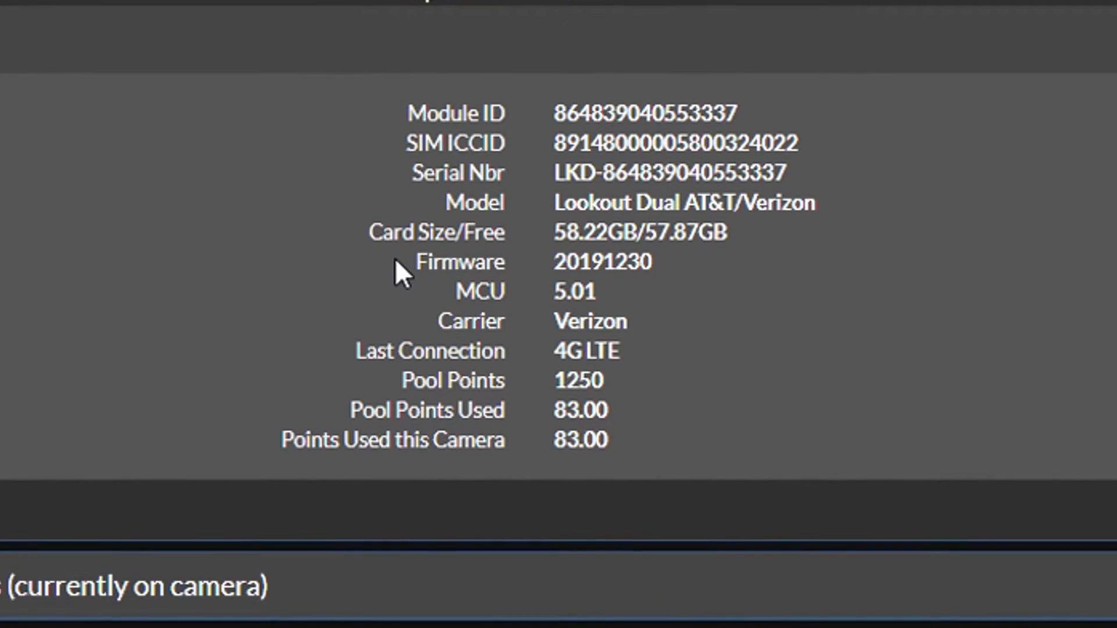
scroll("down", 3)
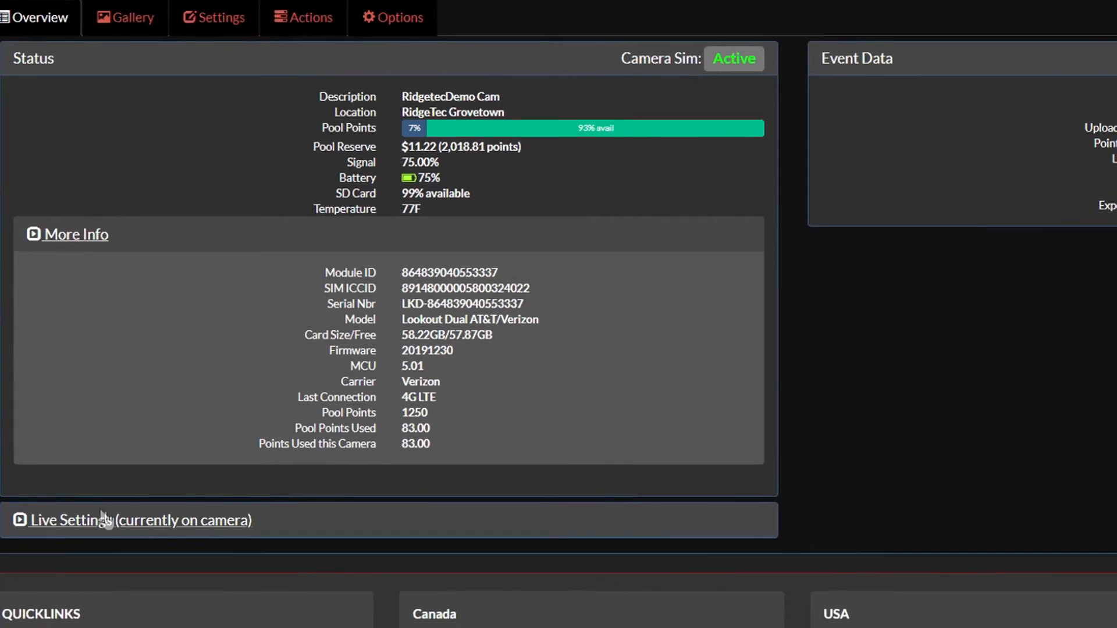
Expand Live Settings and review camera mode, photo resolution, time lapse and wireless mode.
scroll("down", 3)
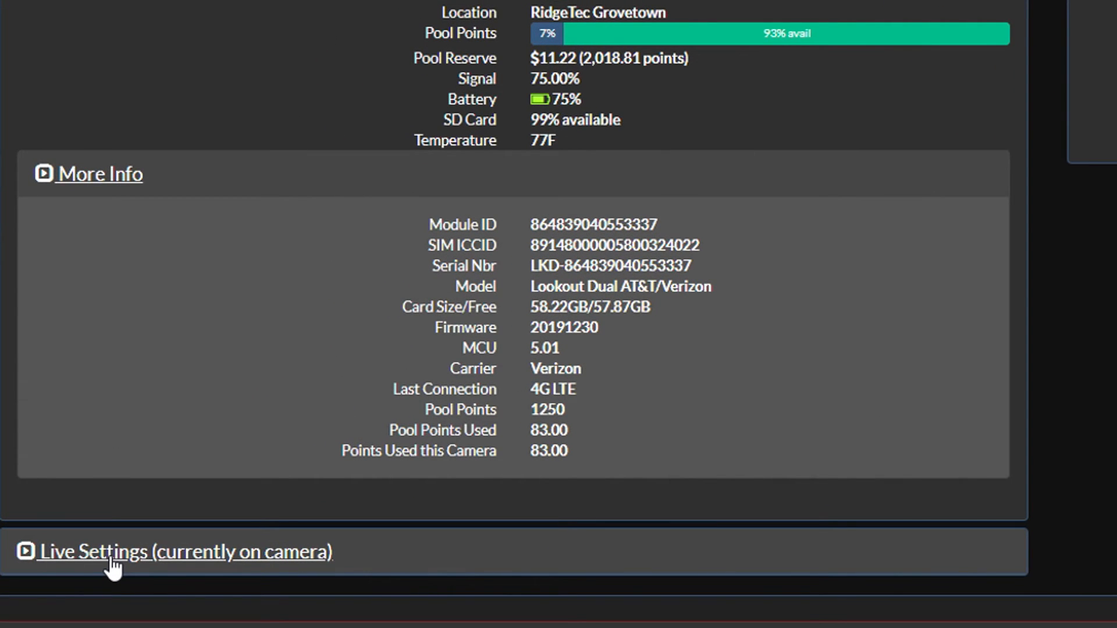
left_click(183, 551)
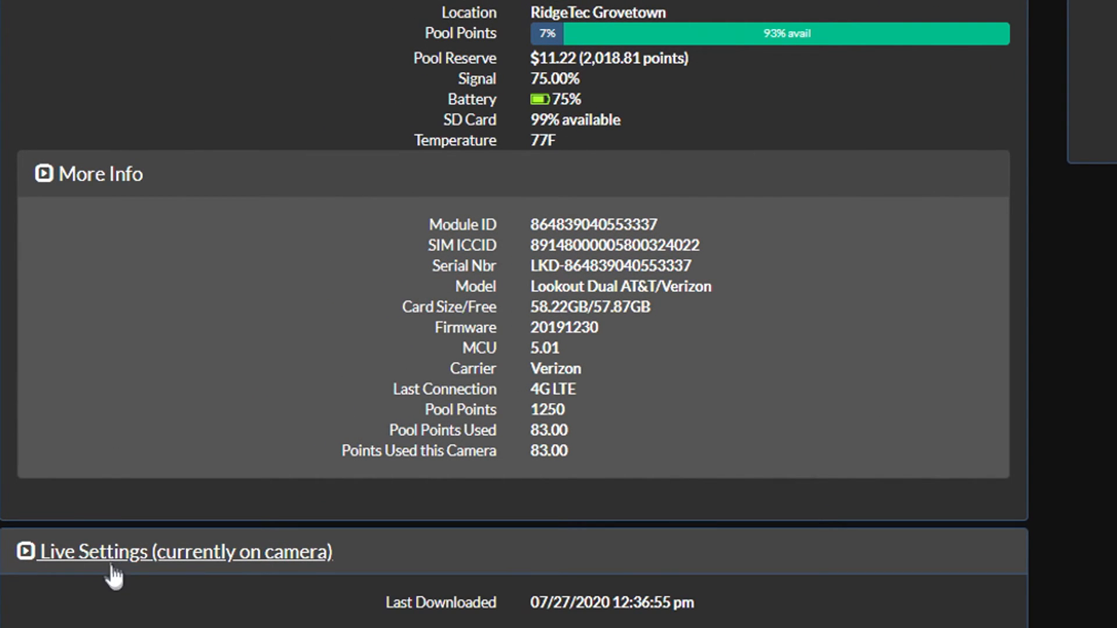
left_click(184, 551)
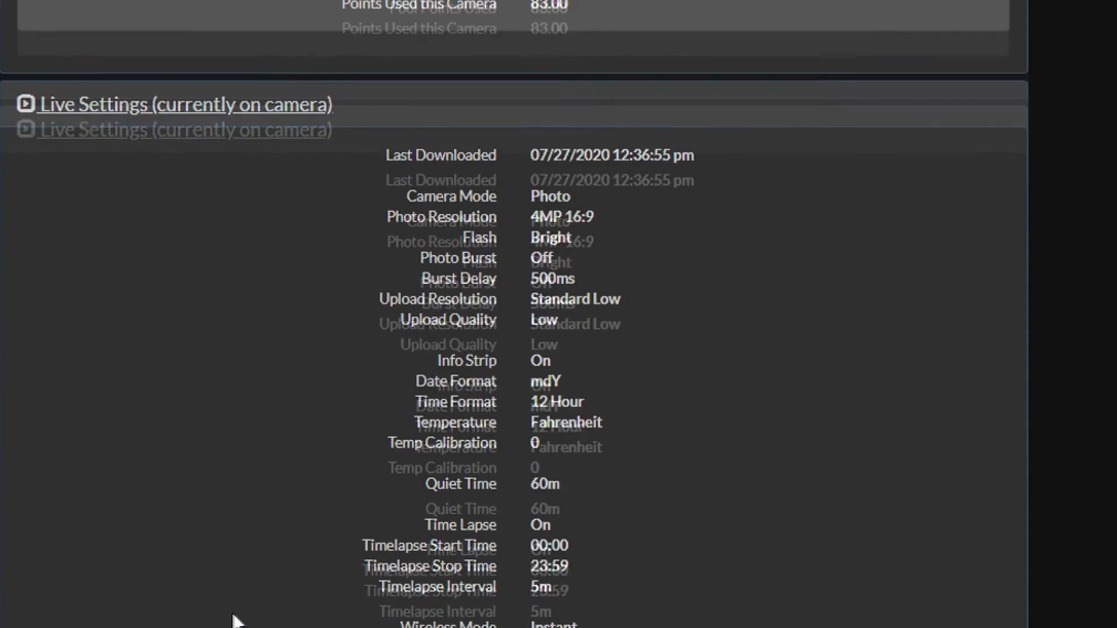
scroll("down", 3)
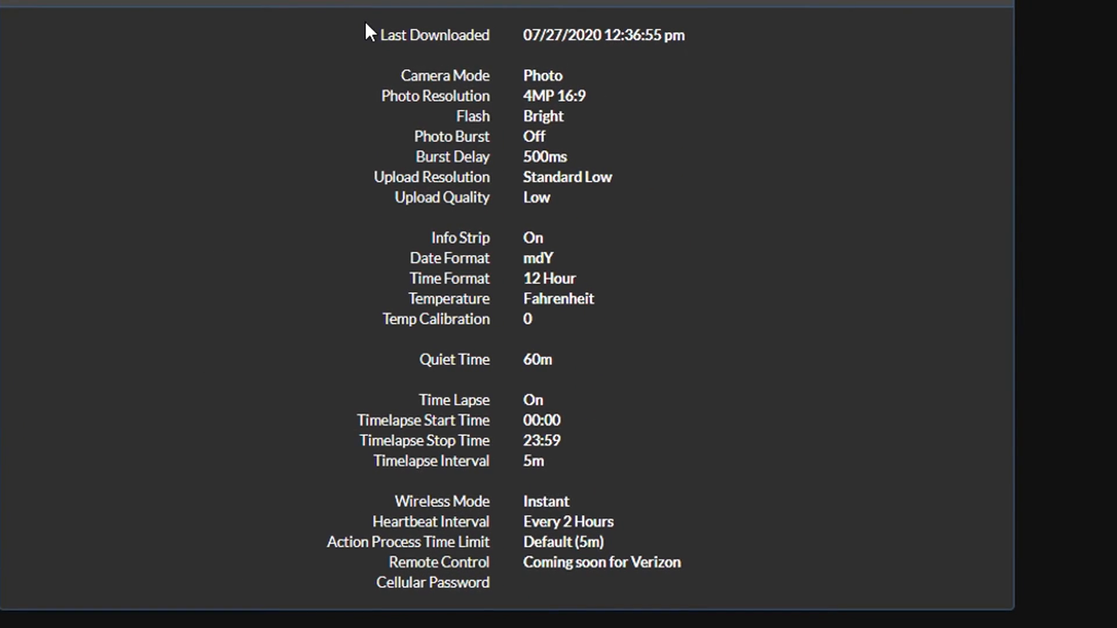
scroll("down", 3)
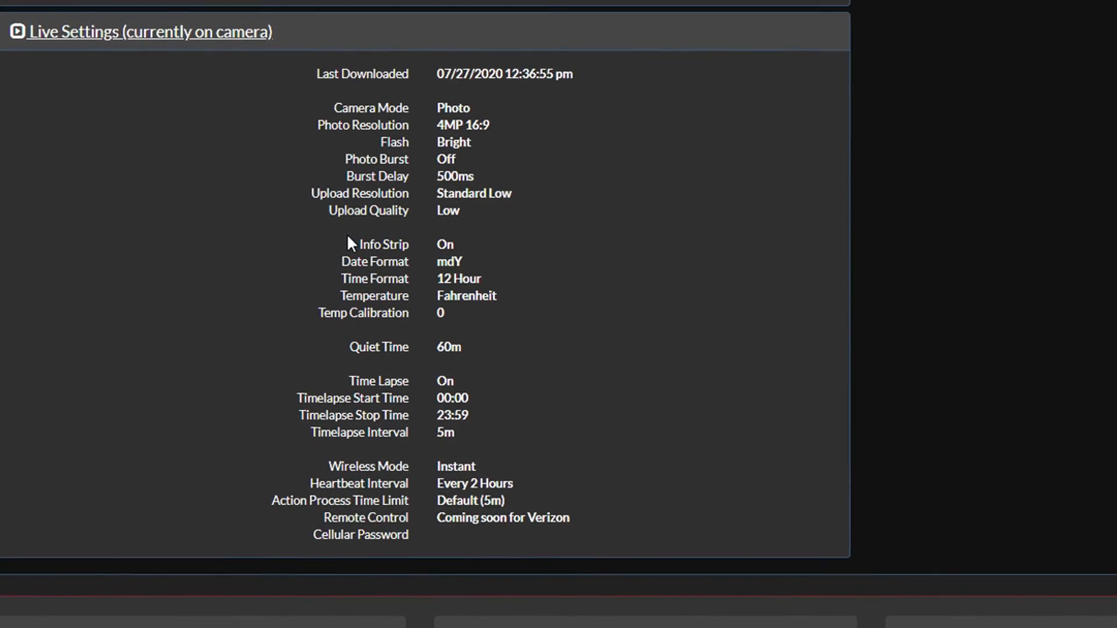
scroll("down", 3)
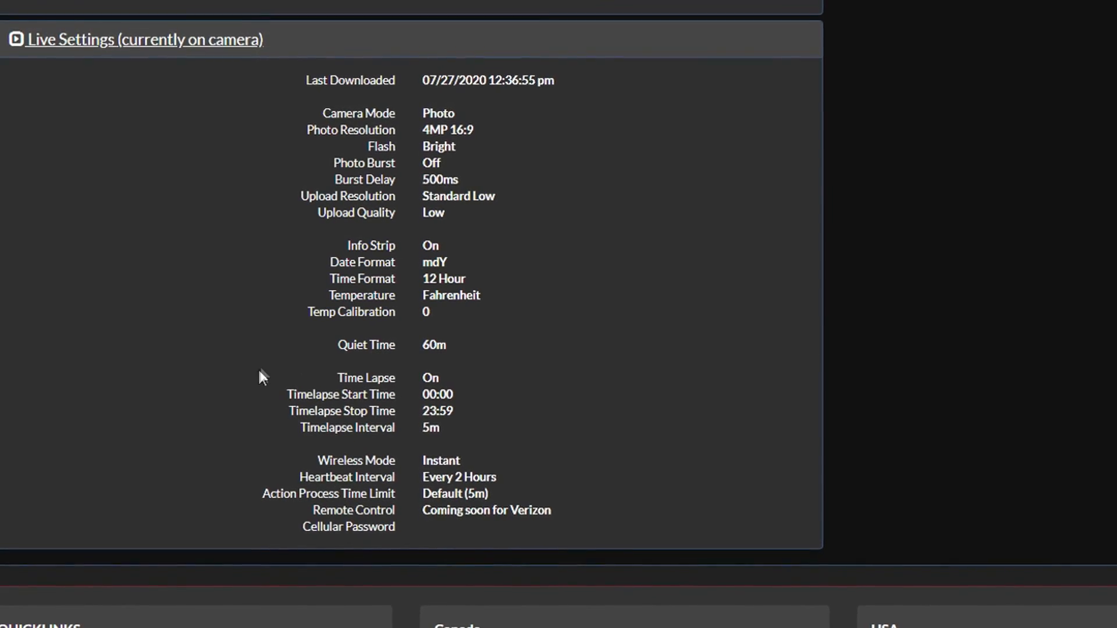
scroll("down", 3)
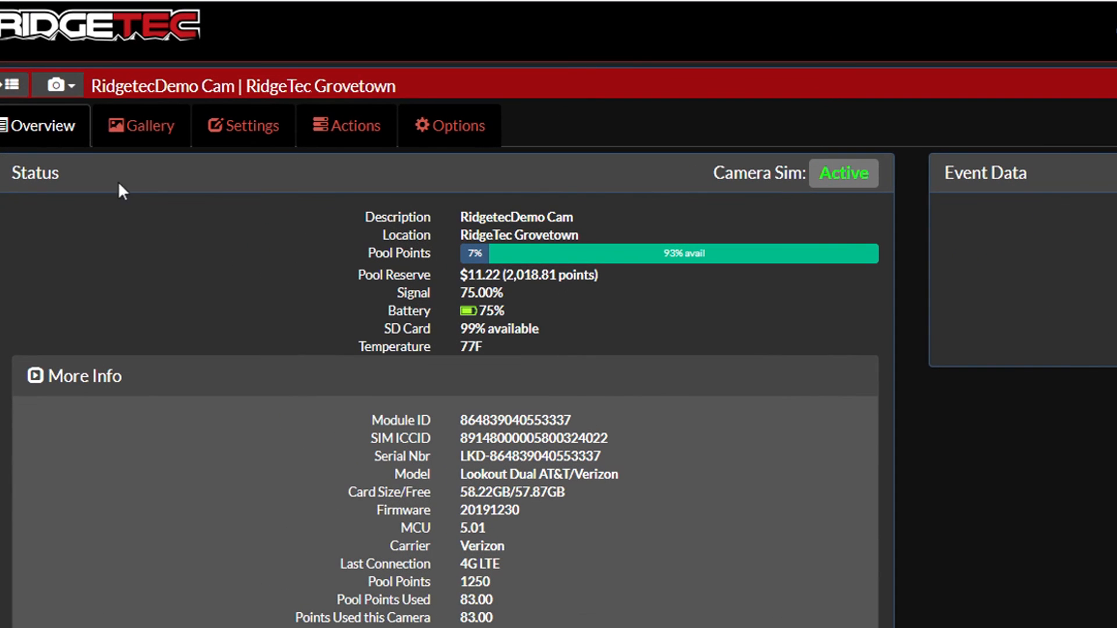
mouse_move(109, 157)
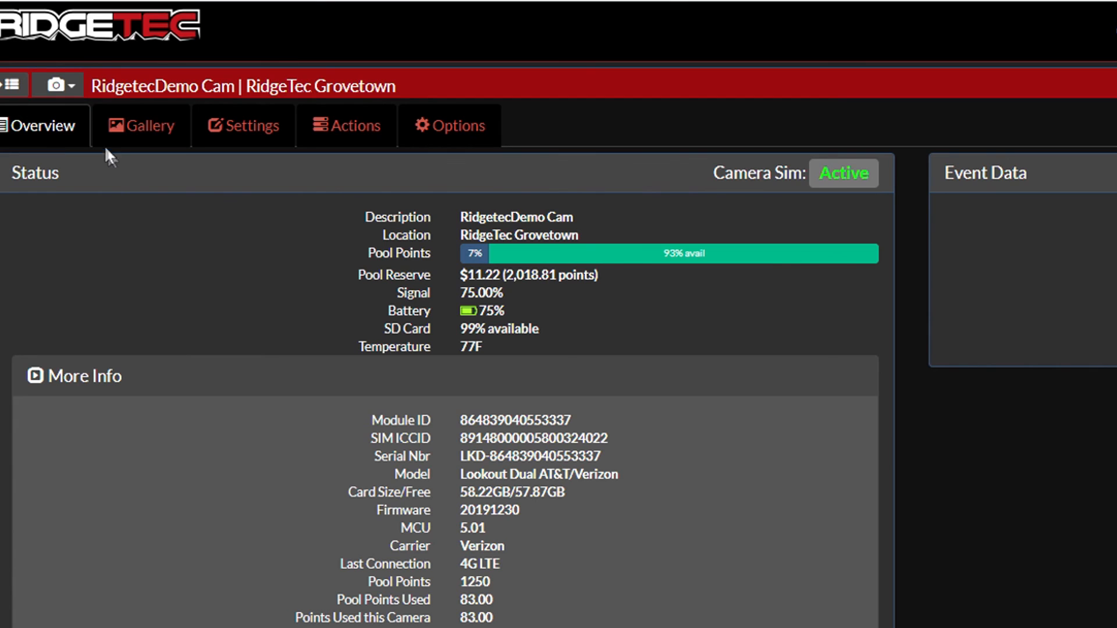